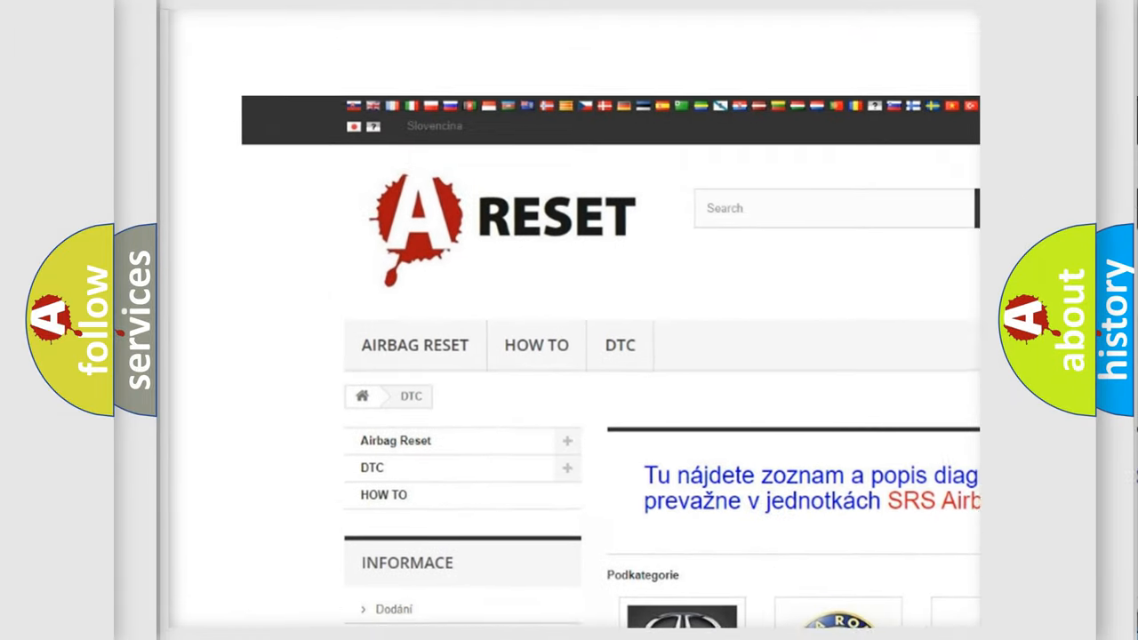
Browse the brand grid and choose the FIAT DTC tile to list Fiat code subcategories
scroll("up", 3)
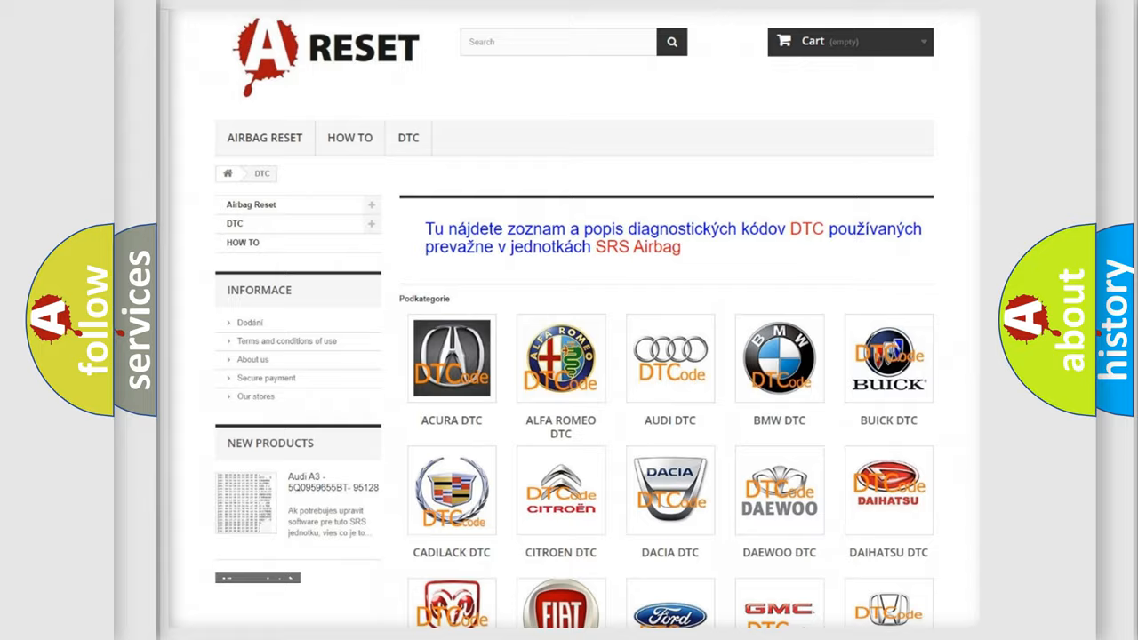
scroll("down", 3)
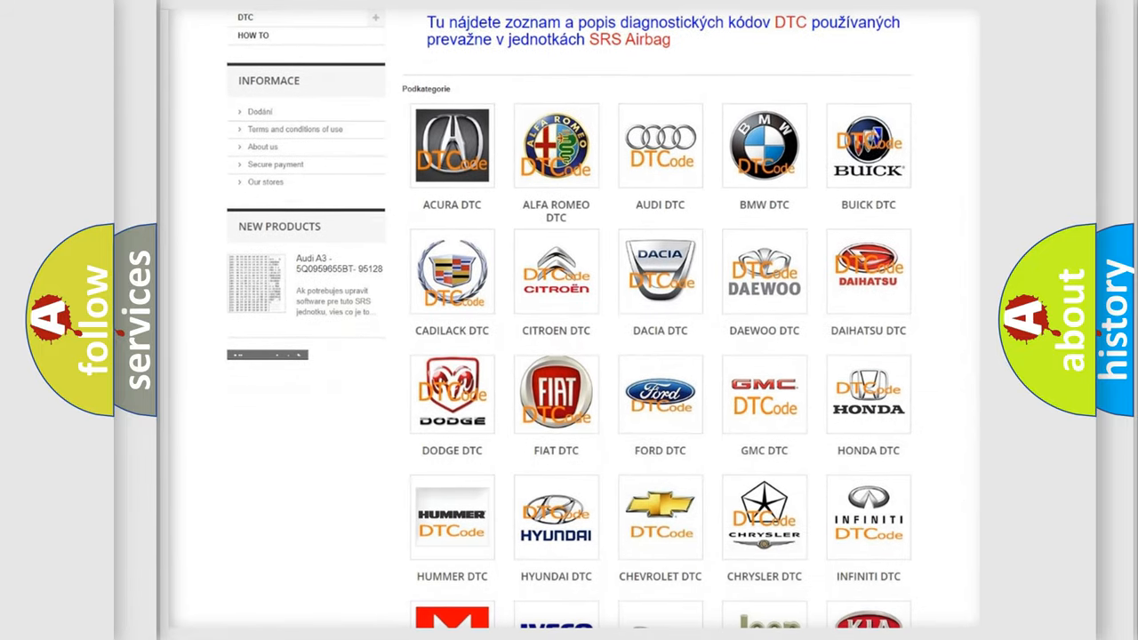
mouse_move(555, 391)
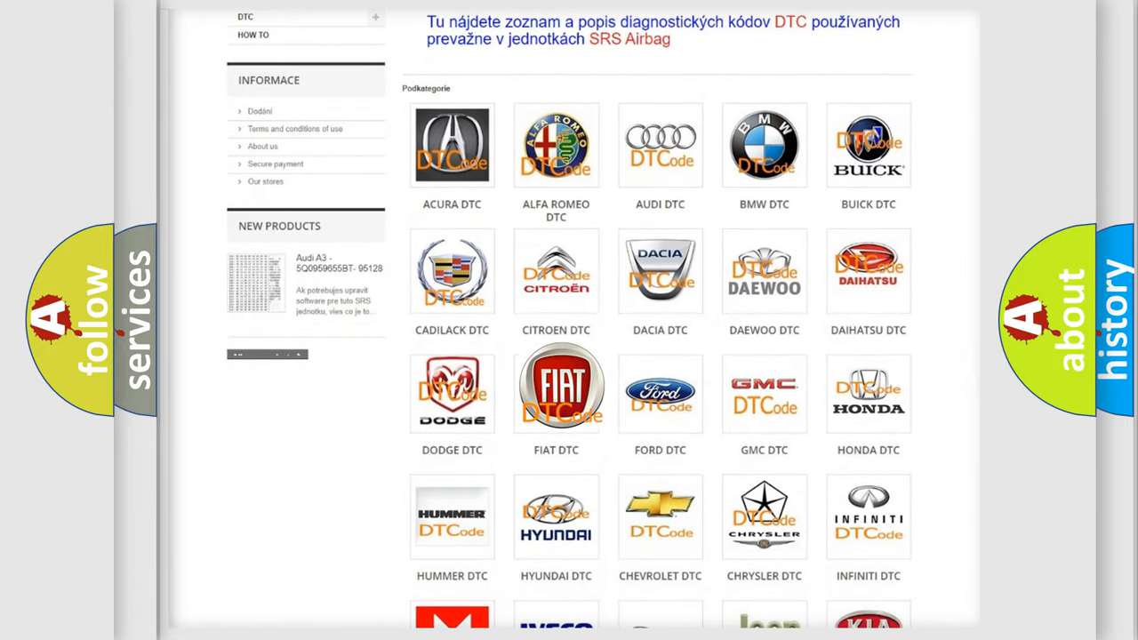
left_click(555, 388)
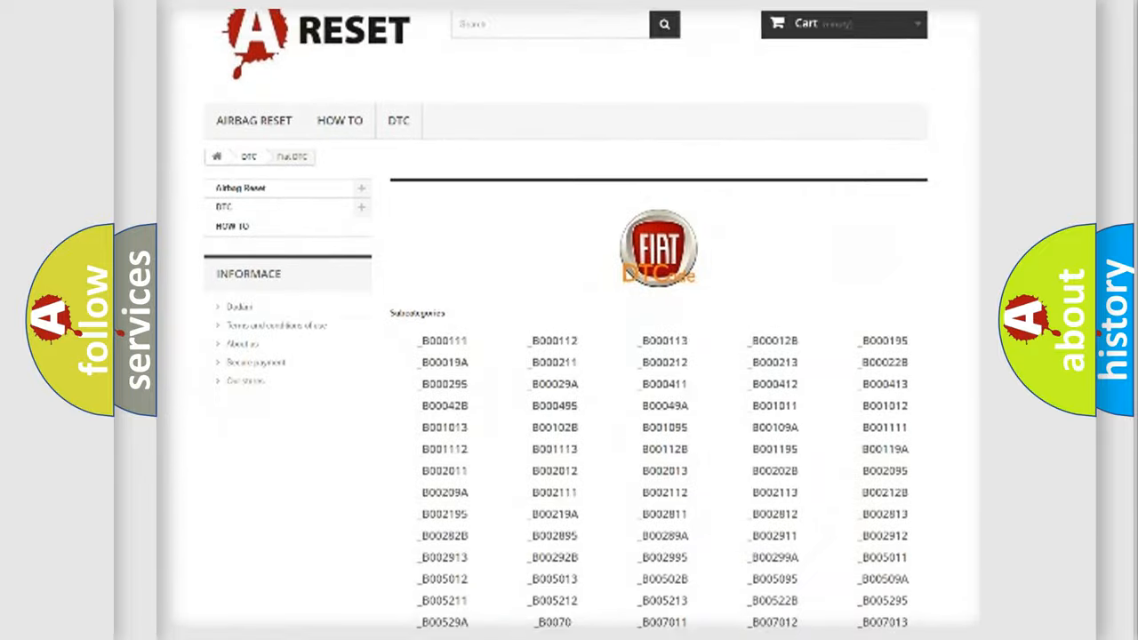
scroll("down", 3)
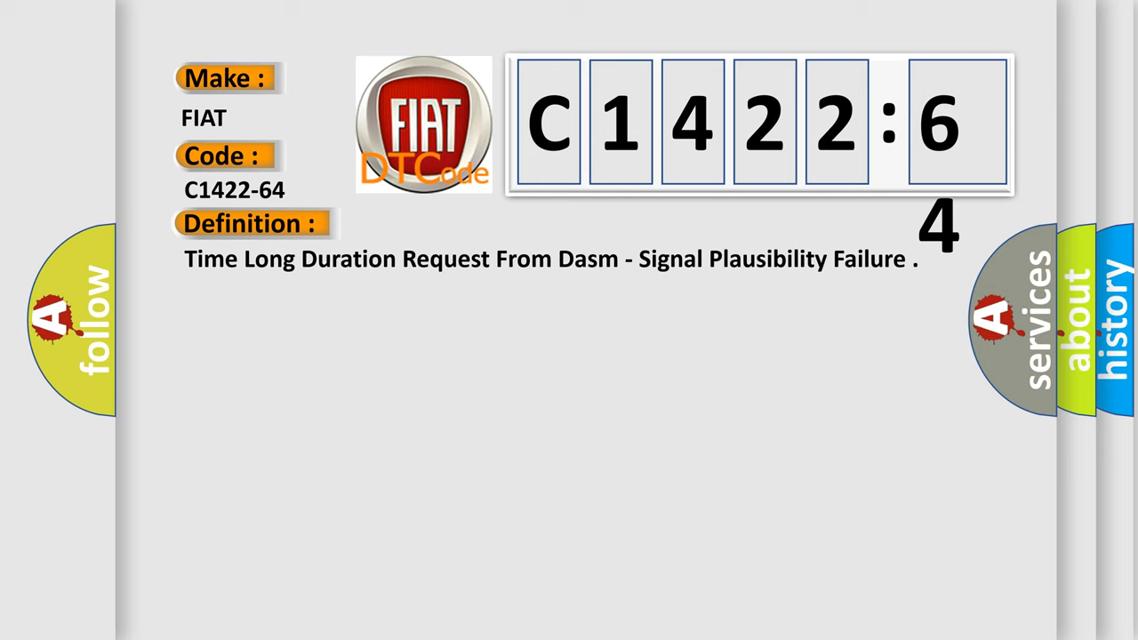
Advance the C1422-64 slide to its description of the signal plausibility failure
left_click(463, 225)
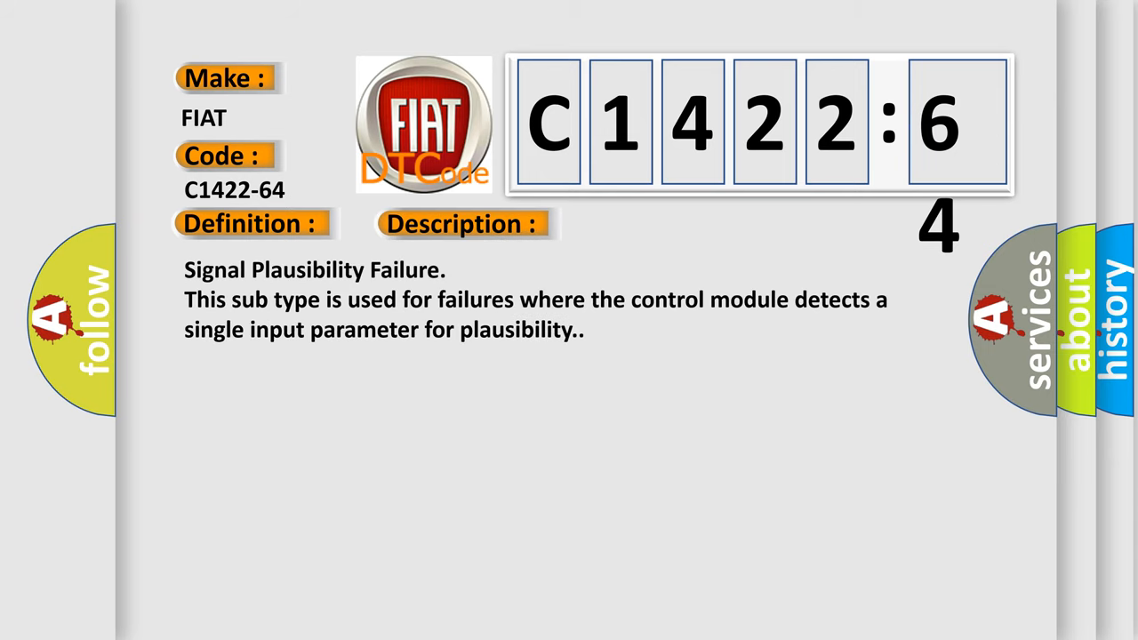